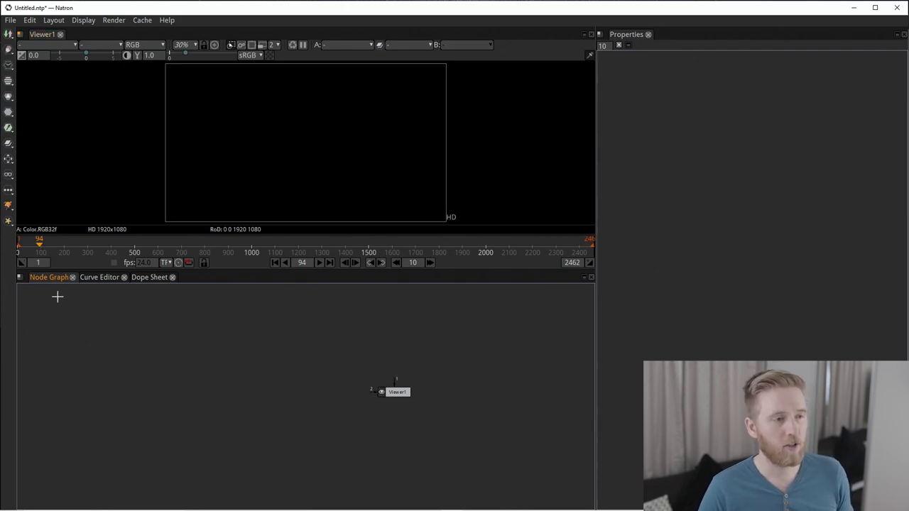
mouse_move(158, 353)
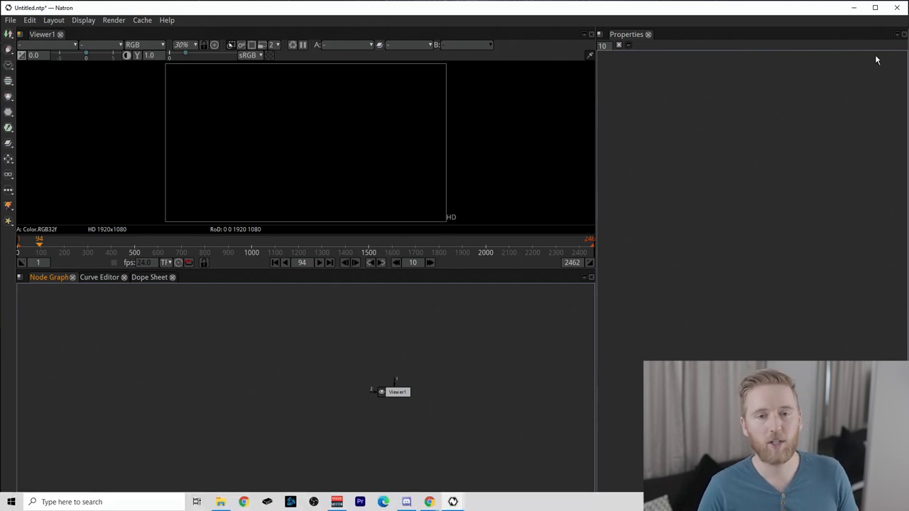
mouse_move(768, 220)
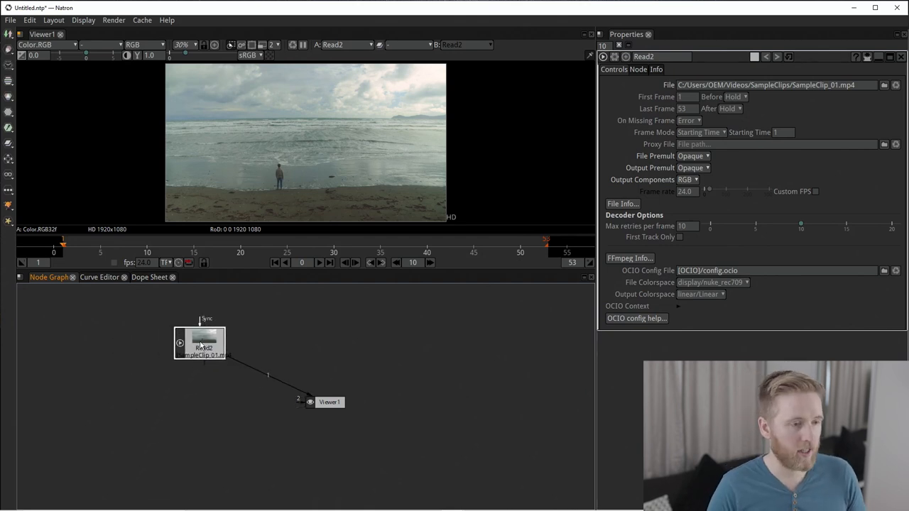
Move the beach clip's Read2 node directly above Viewer1 in a straight line
left_click_drag(329, 402, 225, 461)
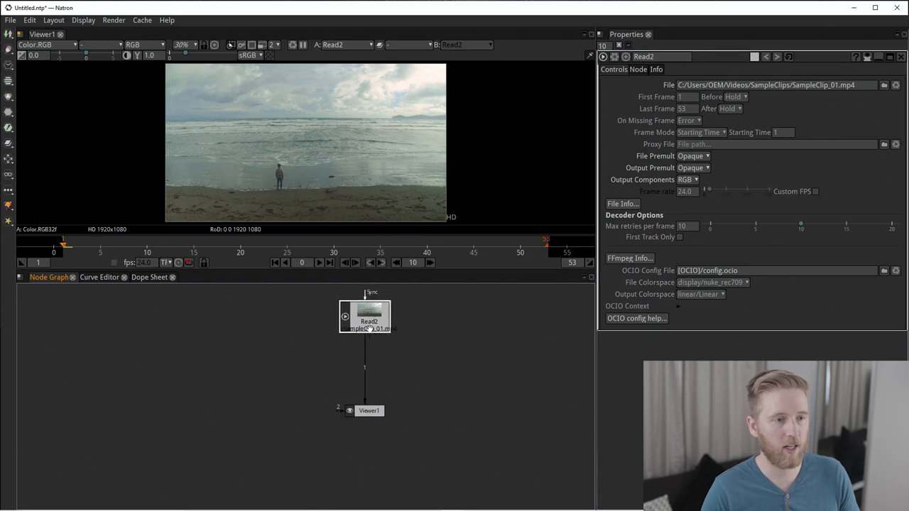
mouse_move(348, 78)
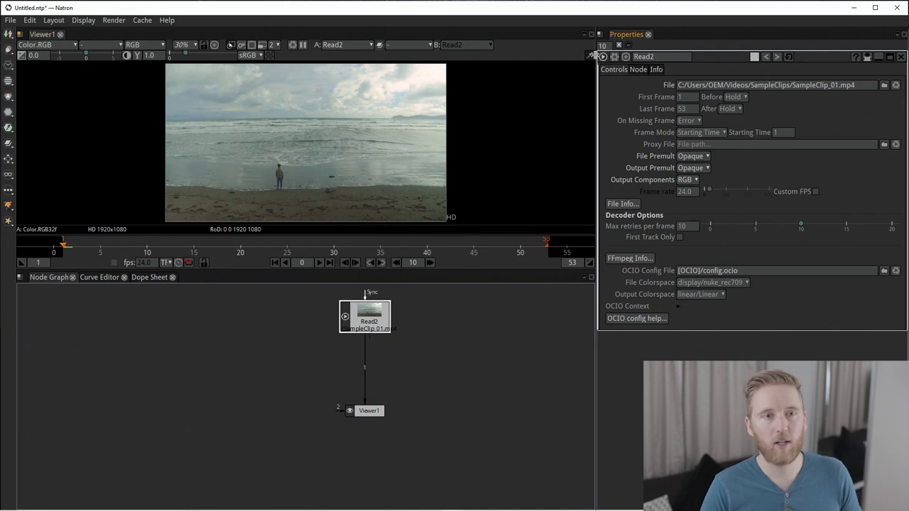
mouse_move(689, 102)
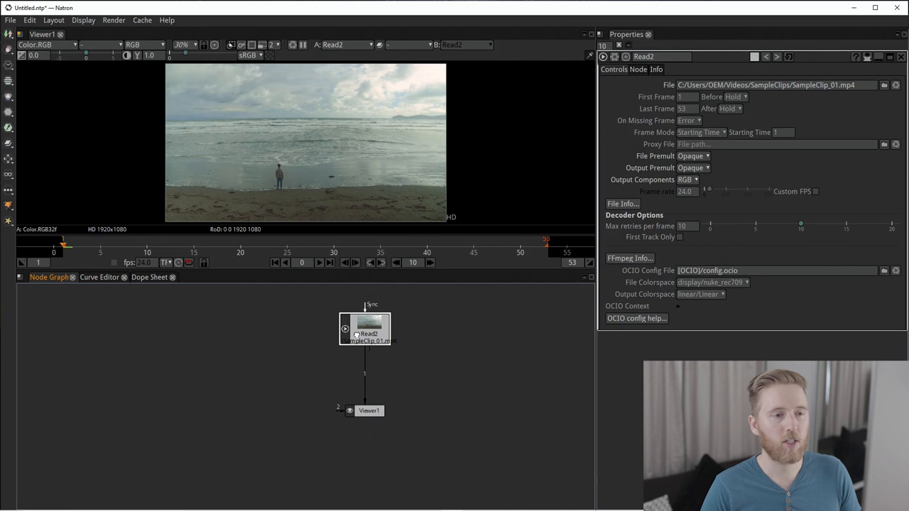
mouse_move(586, 310)
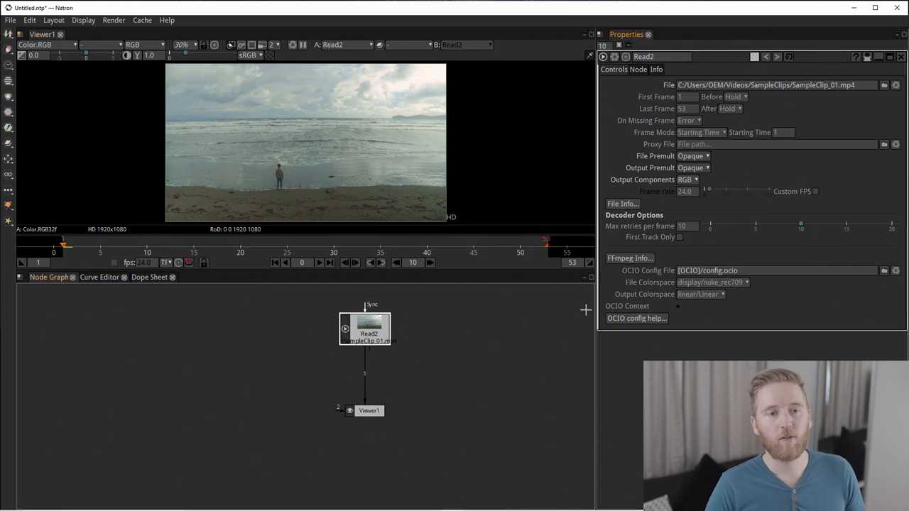
mouse_move(600, 295)
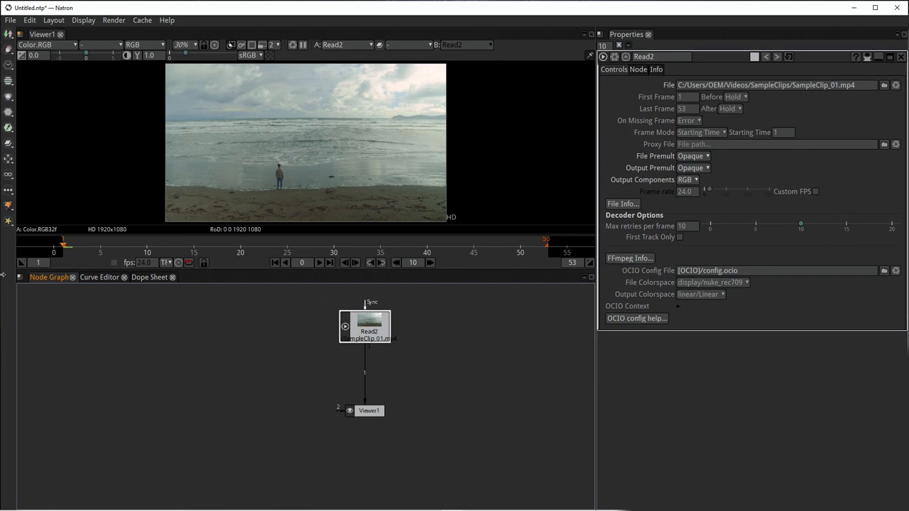
mouse_move(112, 398)
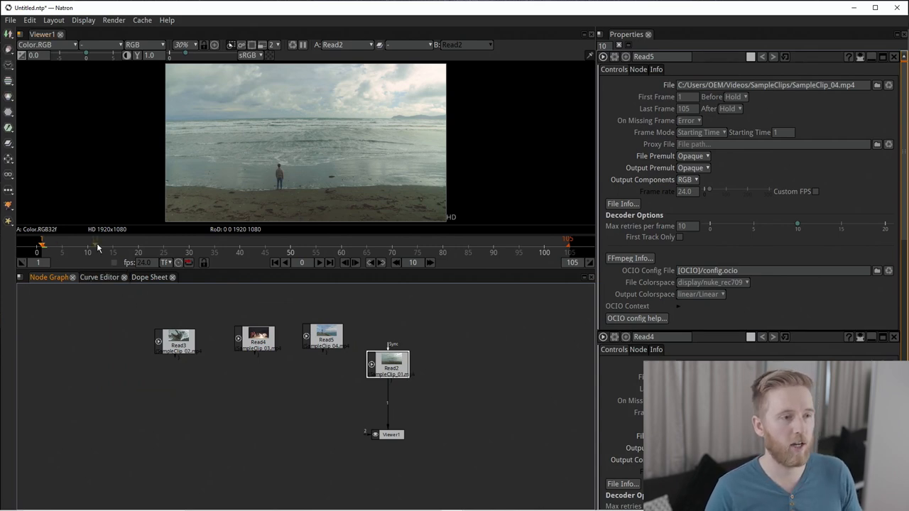
Open the Dope Sheet to compare durations of the imported sample clips
left_click(149, 277)
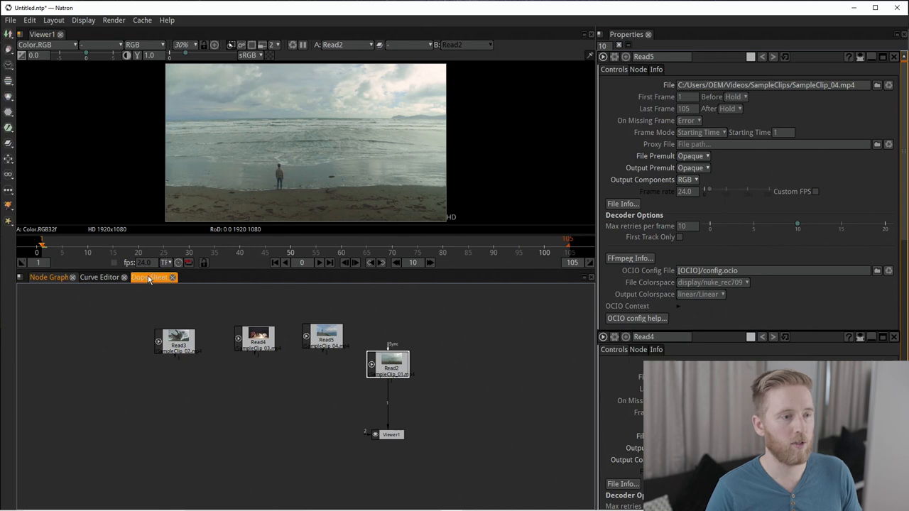
Compare all clip lengths in the Dope Sheet, then view only Read2's timing
left_click(149, 277)
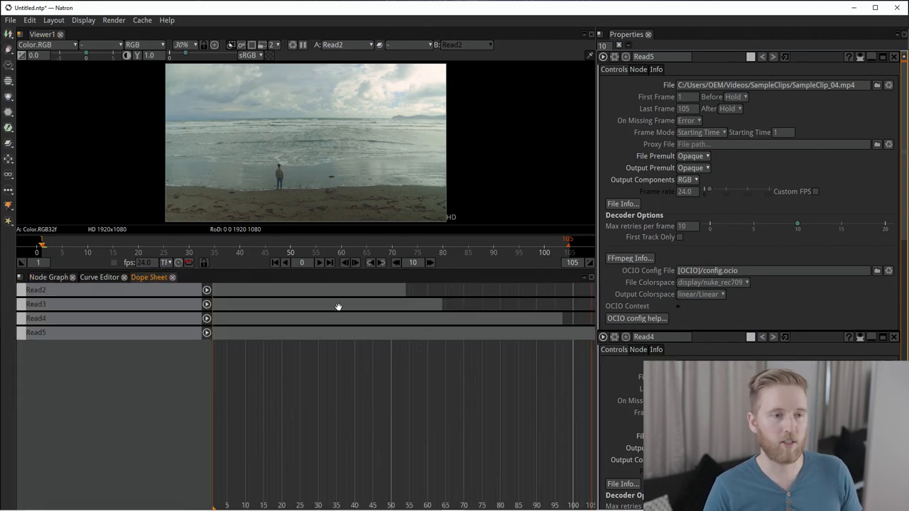
mouse_move(327, 310)
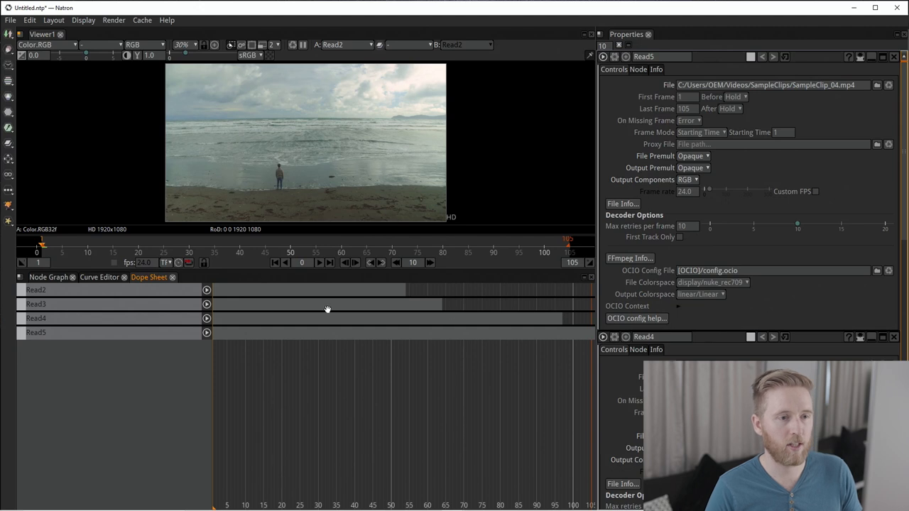
left_click(48, 277)
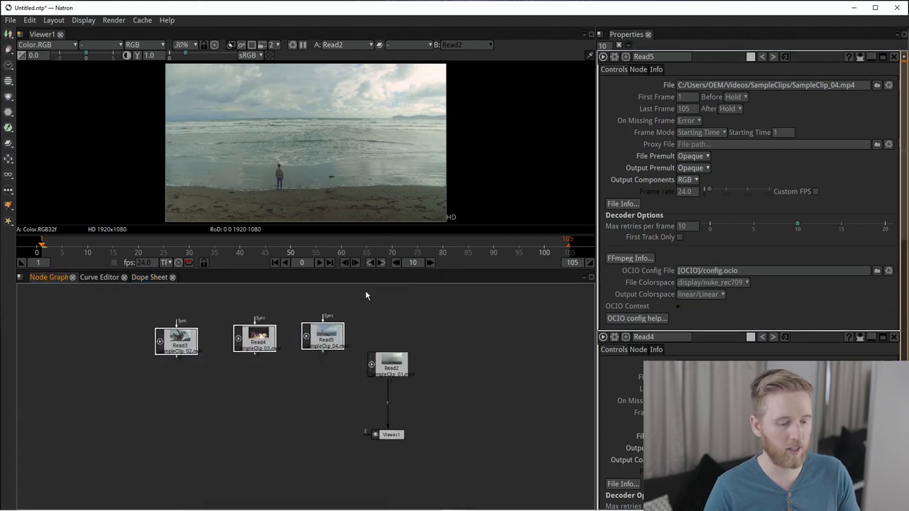
left_click(148, 277)
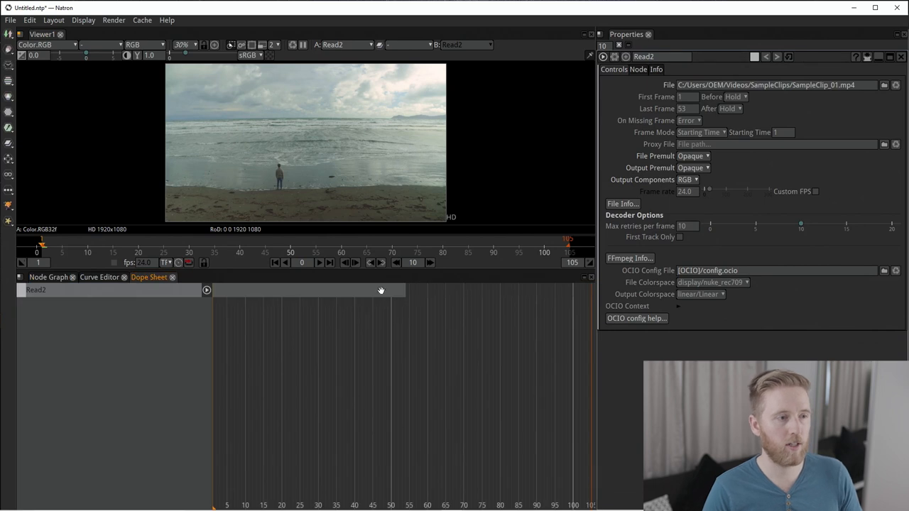
left_click(49, 277)
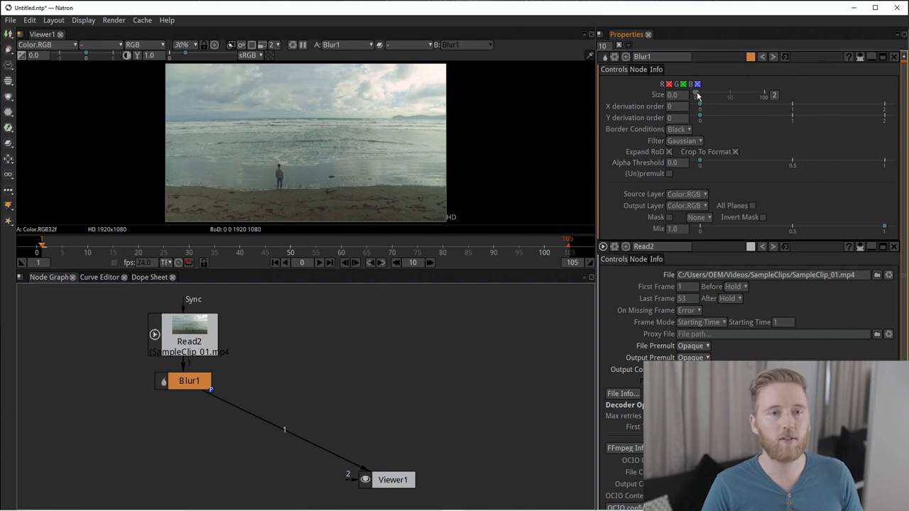
Raise Blur1's size to about 33.5 to heavily soften the beach shot
left_click_drag(700, 94, 719, 94)
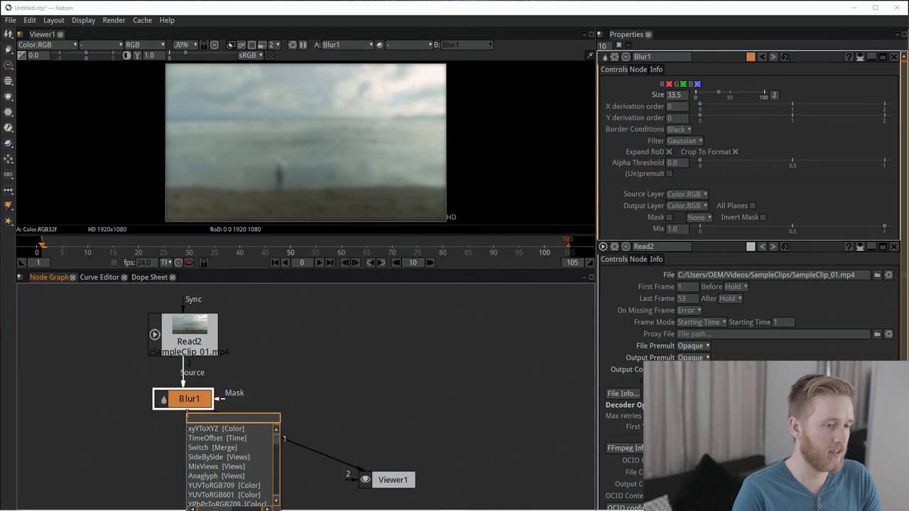
Insert Grade1 after the blur with gamma 0.57 and multiply about 1.49
type("grade")
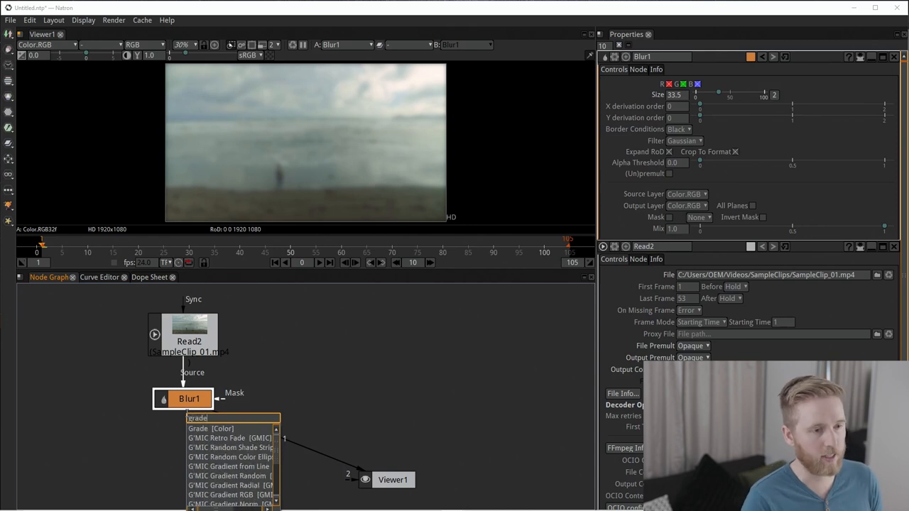
left_click(211, 429)
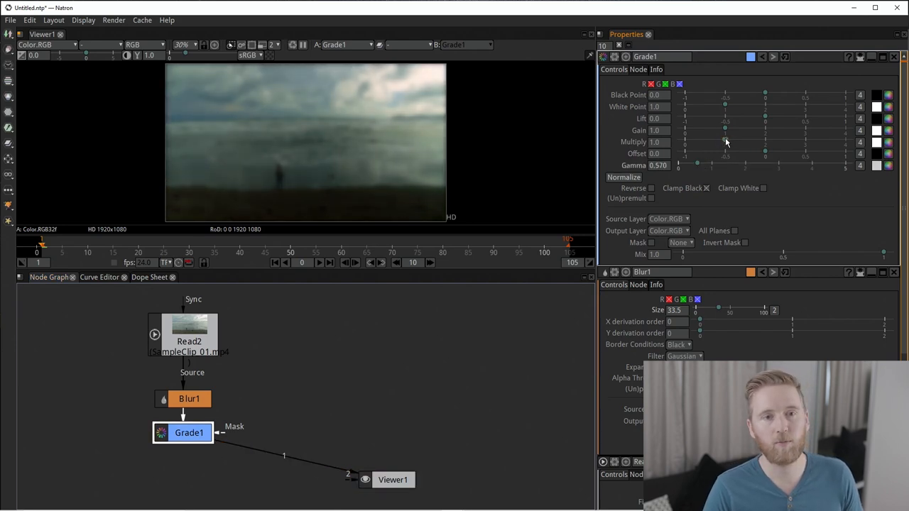
left_click_drag(724, 142, 746, 142)
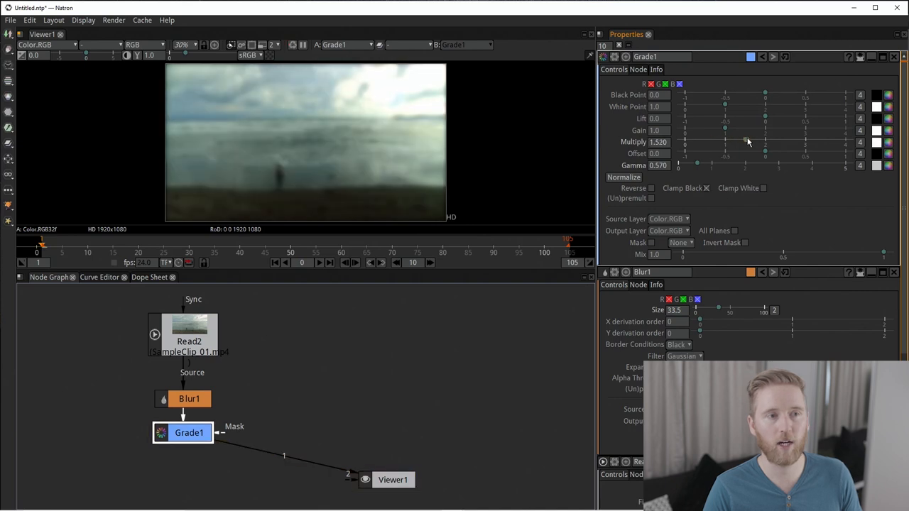
left_click_drag(748, 141, 744, 141)
type("satu")
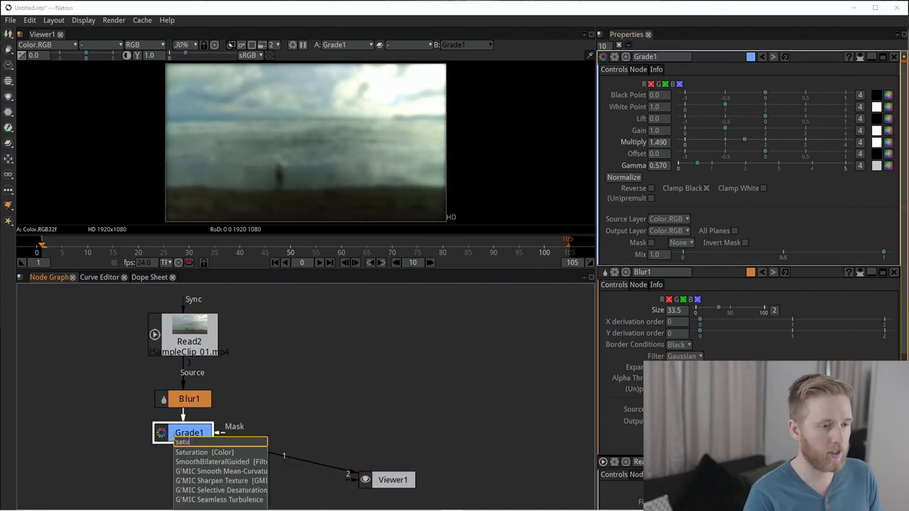
Insert Saturation1 after Grade1 at 1.703 and select the Viewer node
left_click(204, 452)
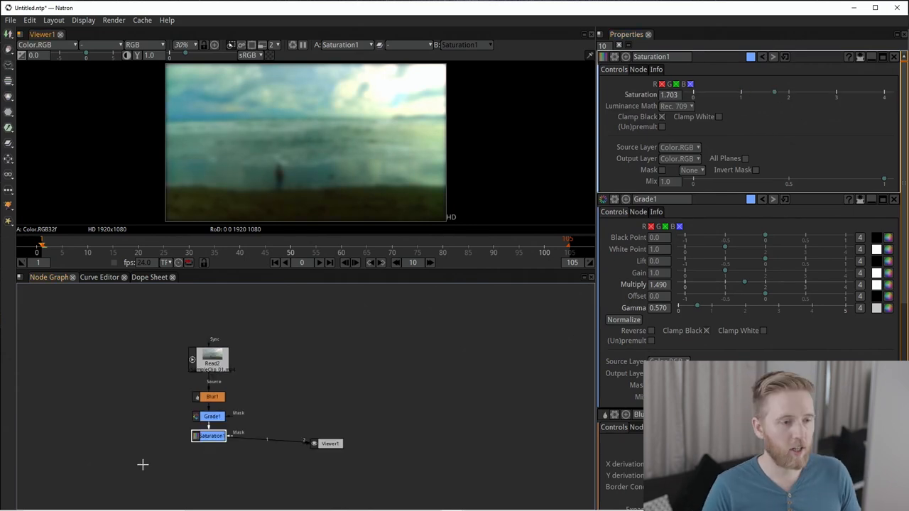
mouse_move(284, 362)
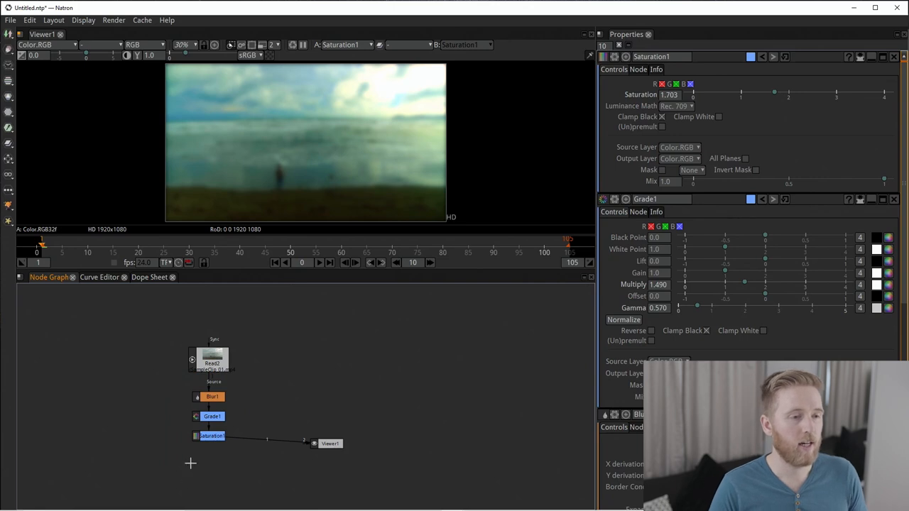
mouse_move(168, 112)
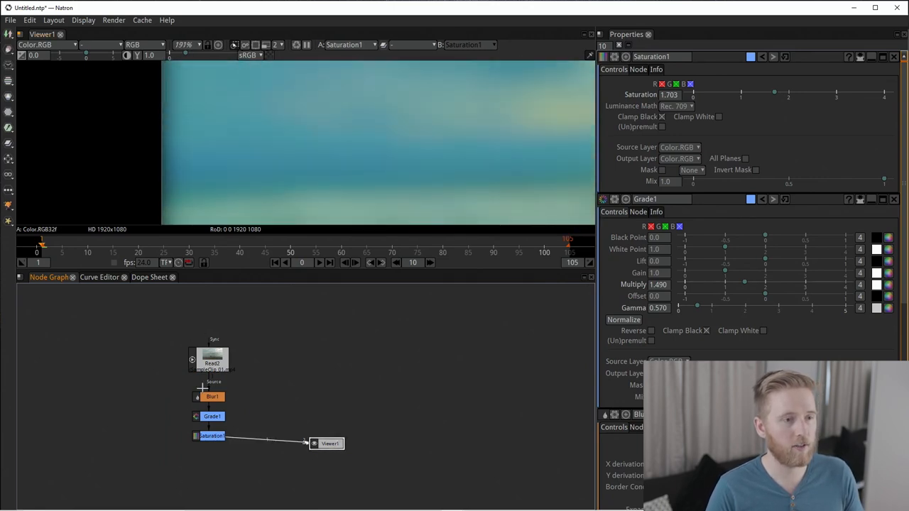
left_click(212, 396)
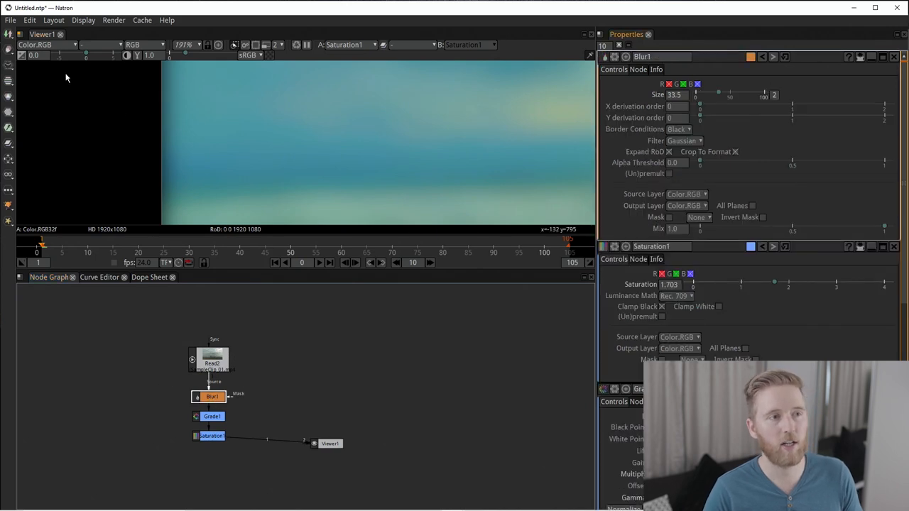
mouse_move(613, 135)
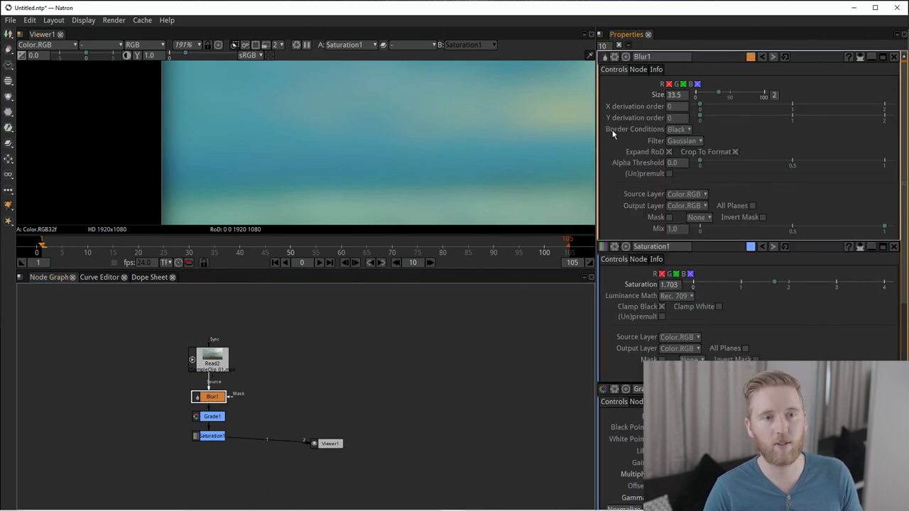
Set Blur1's border conditions to Nearest
left_click(683, 141)
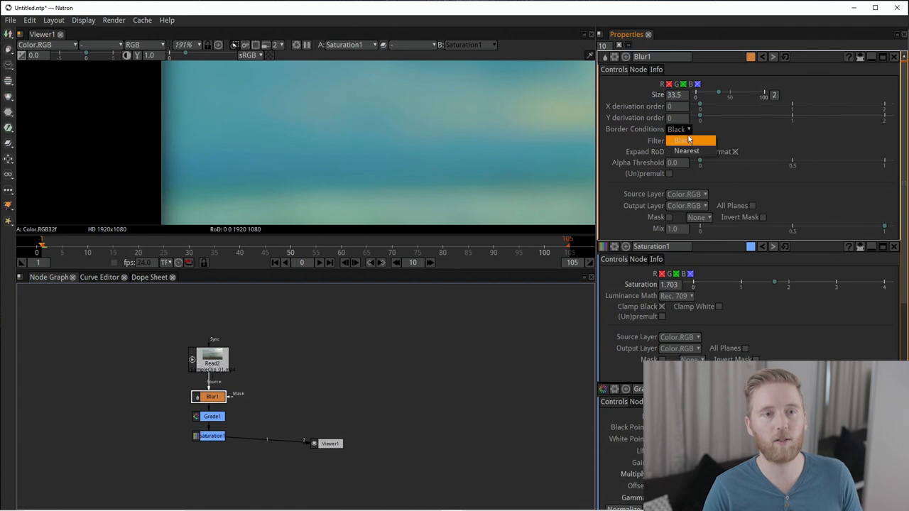
left_click(687, 140)
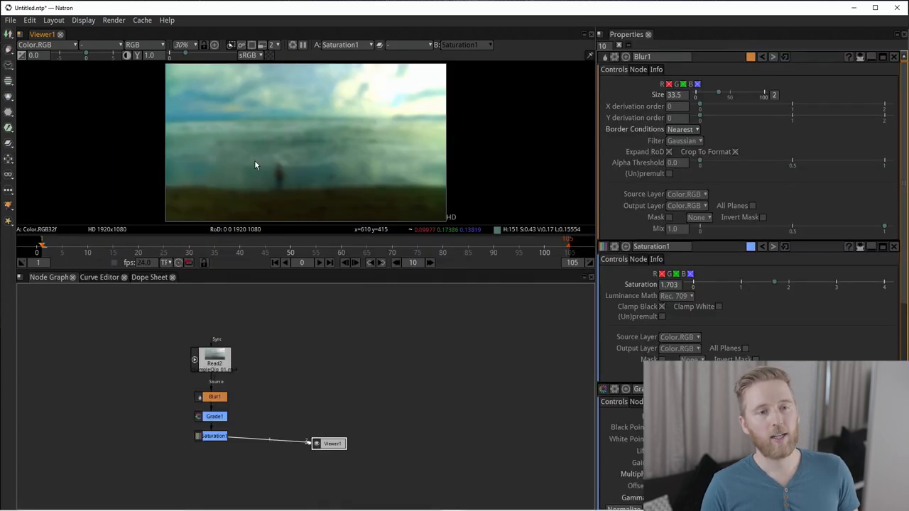
mouse_move(257, 400)
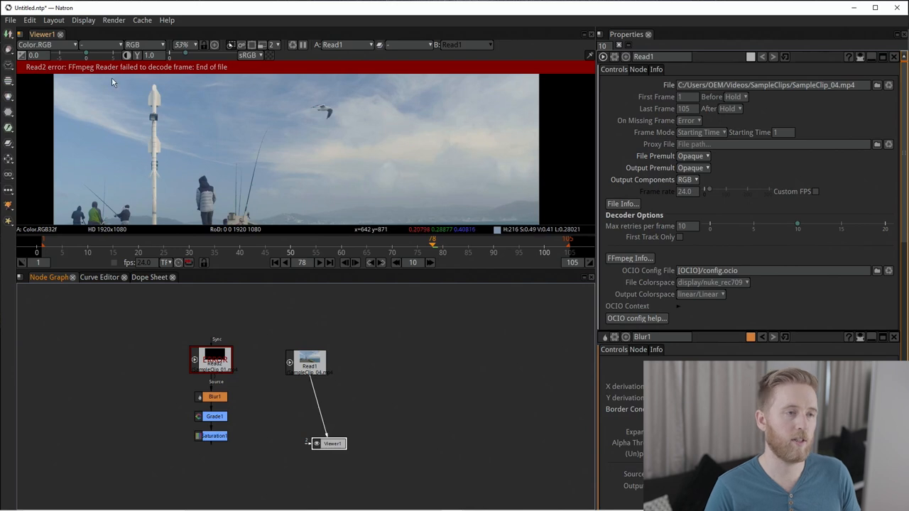
mouse_move(122, 86)
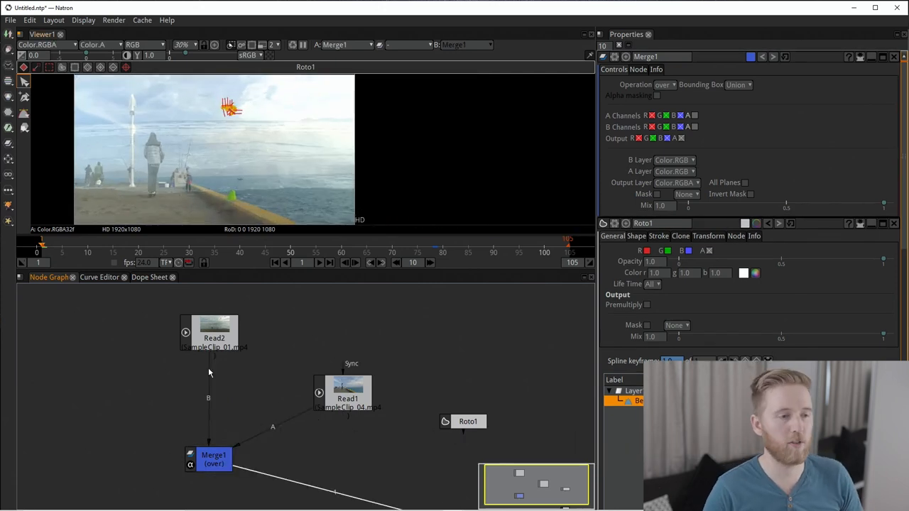
mouse_move(210, 111)
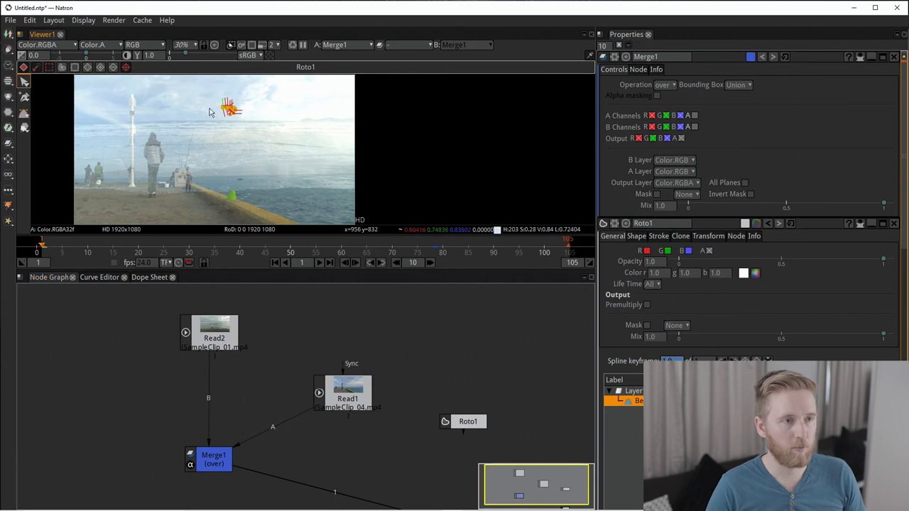
Return to the Node Graph after outlining the seagull with a Roto Bezier
left_click(348, 394)
type("fra")
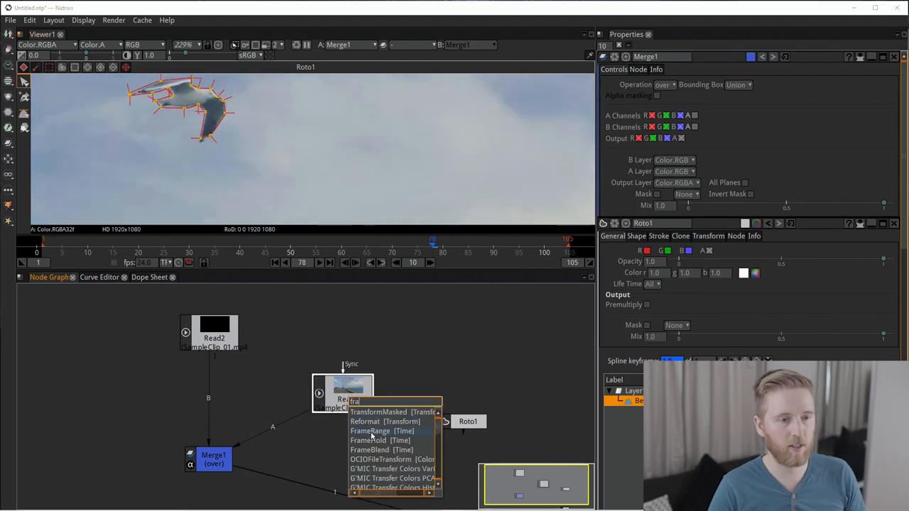
Insert FrameHold1 below Read1 and set it in its properties panel
left_click(369, 440)
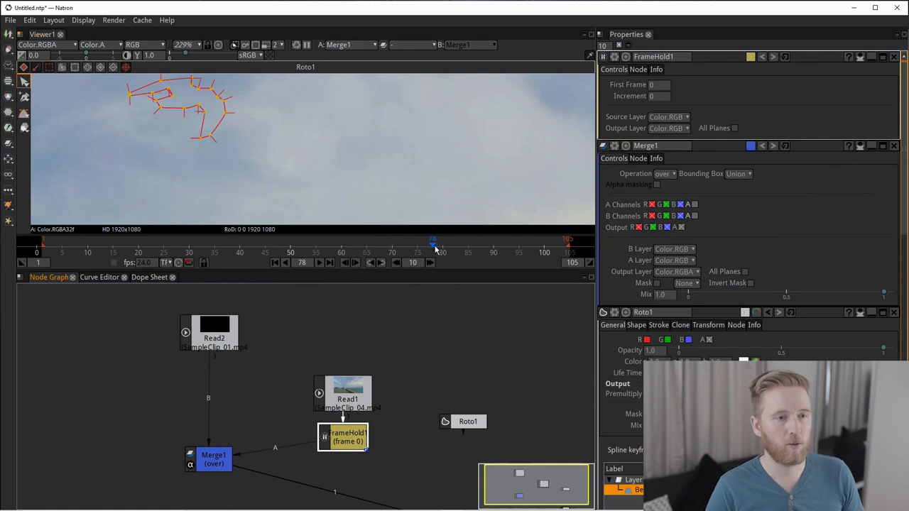
left_click(657, 84)
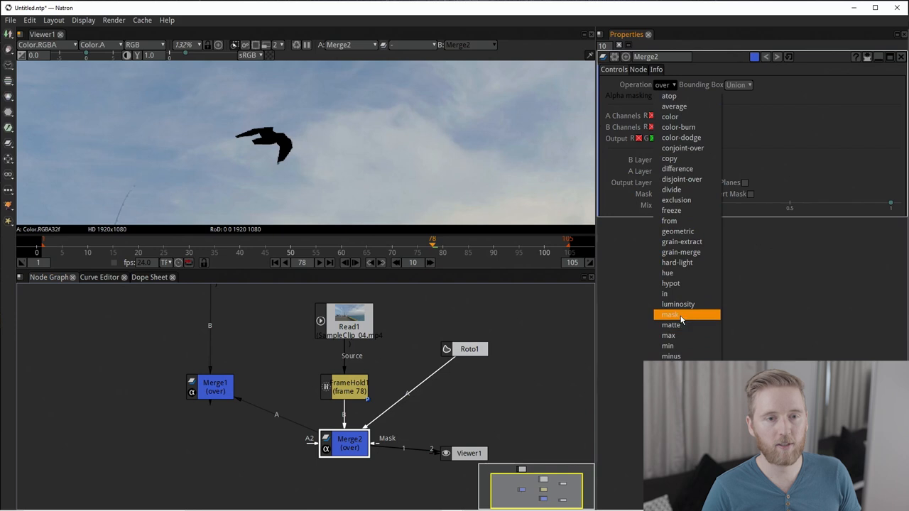
Set Merge2's operation to mask and inspect the roto shape's alpha channel
left_click(671, 315)
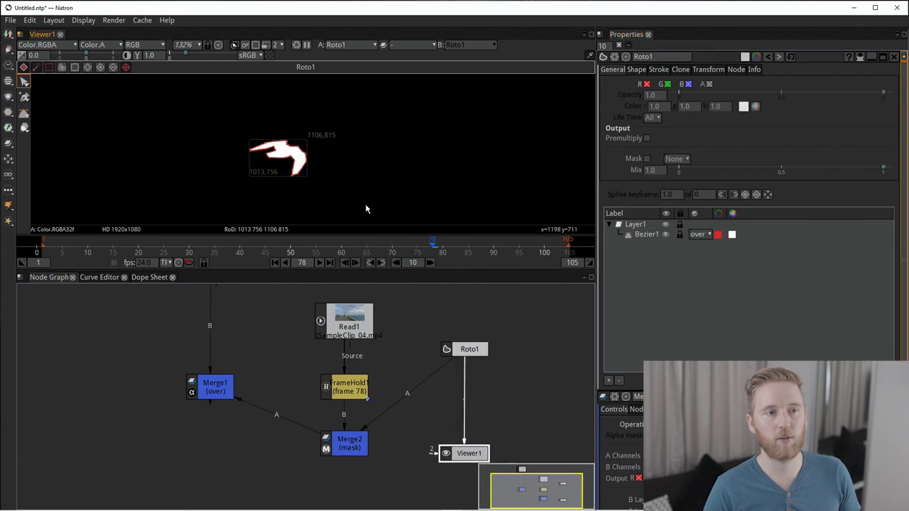
left_click(135, 44)
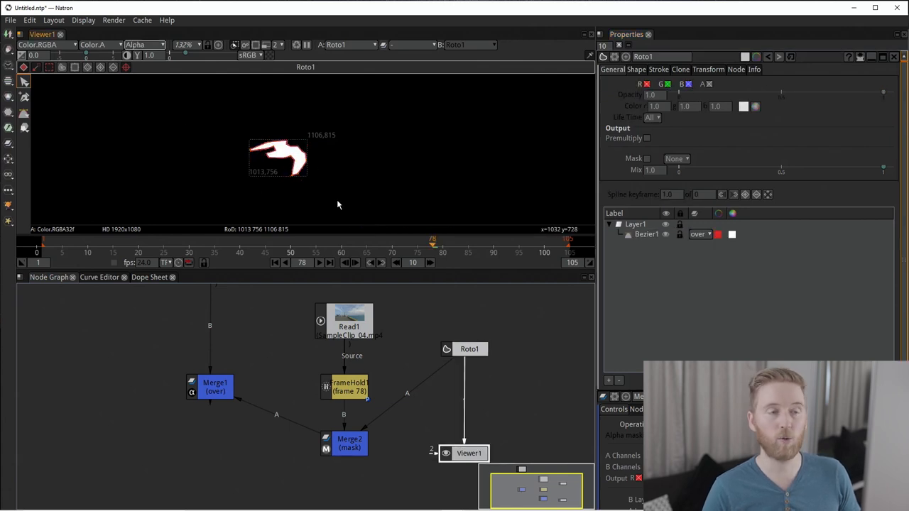
left_click(349, 387)
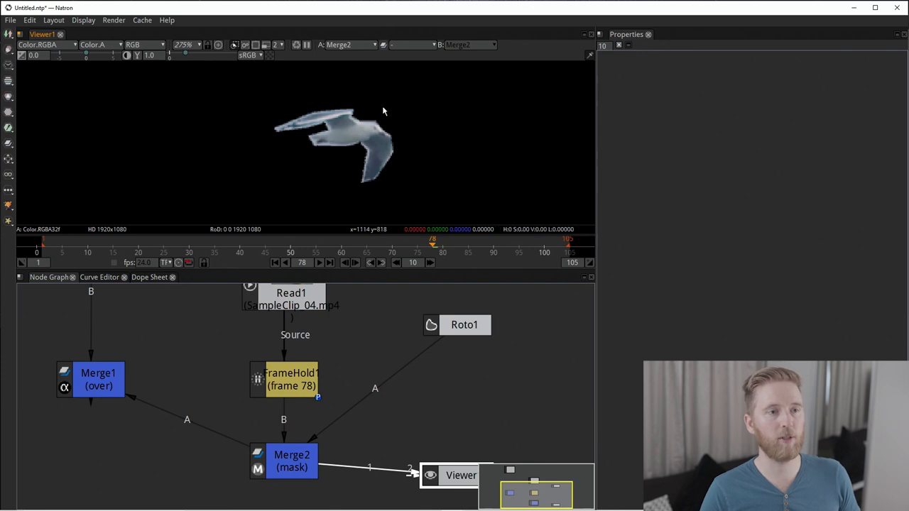
Search the node menu for 'shu' to find Shuffle after Merge2
left_click(143, 44)
type("shu")
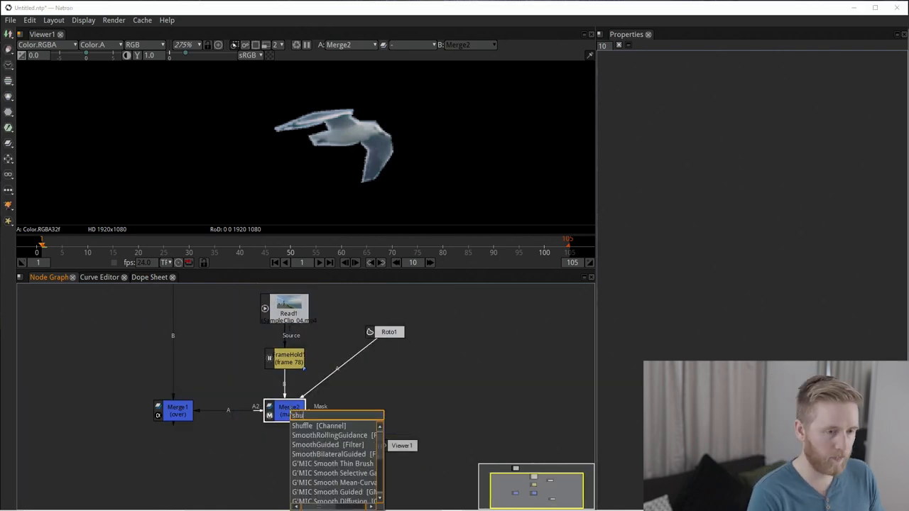
Add a Shuffle after Merge2, feed Roto1 into it, and output alpha from A.Color.A
left_click(309, 425)
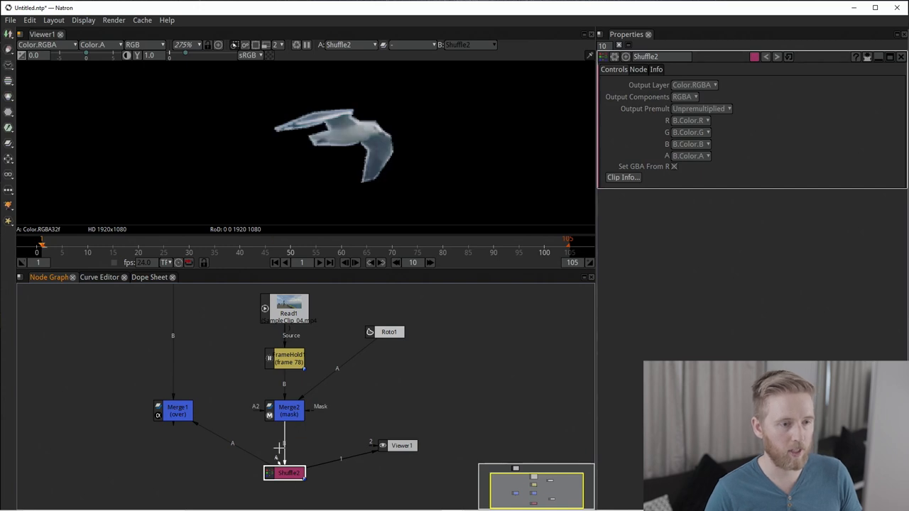
left_click_drag(279, 455, 387, 339)
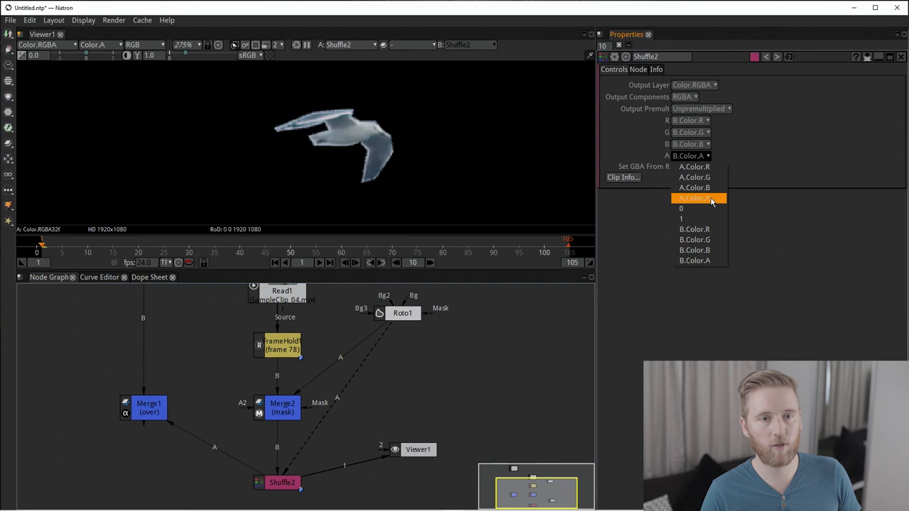
mouse_move(710, 203)
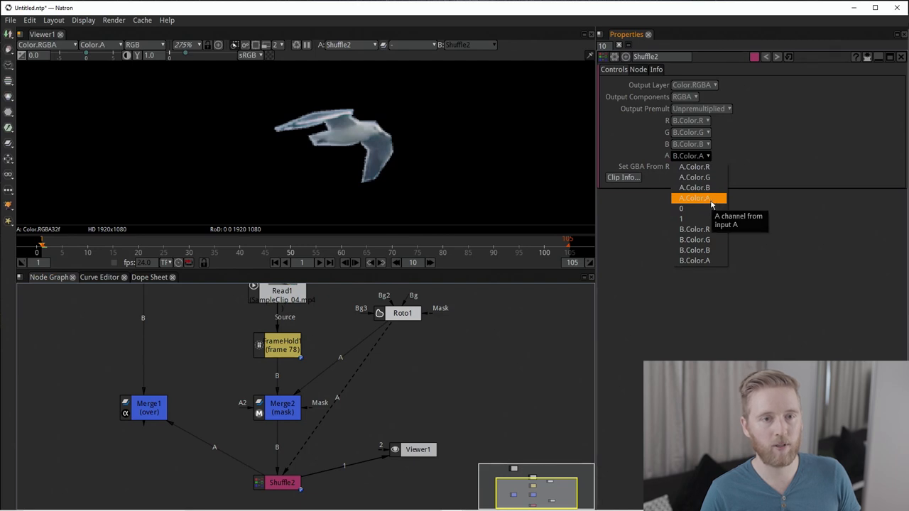
left_click(694, 198)
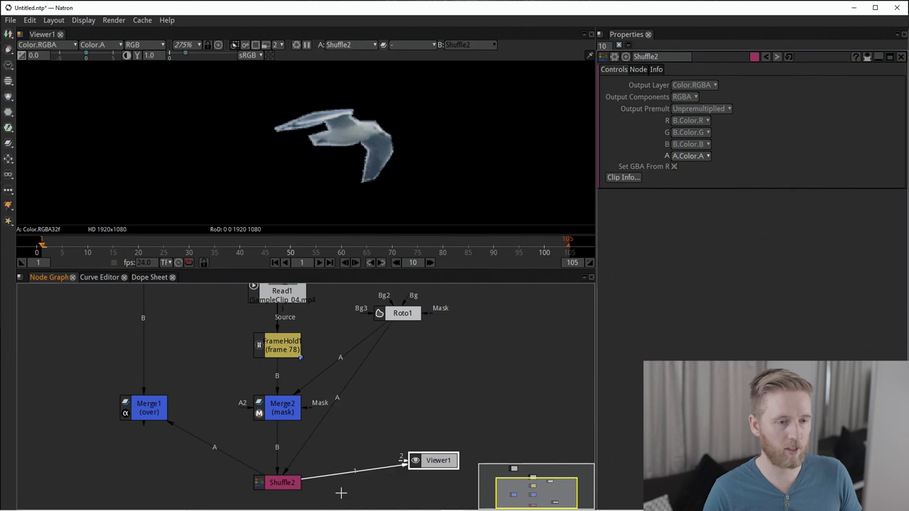
mouse_move(331, 149)
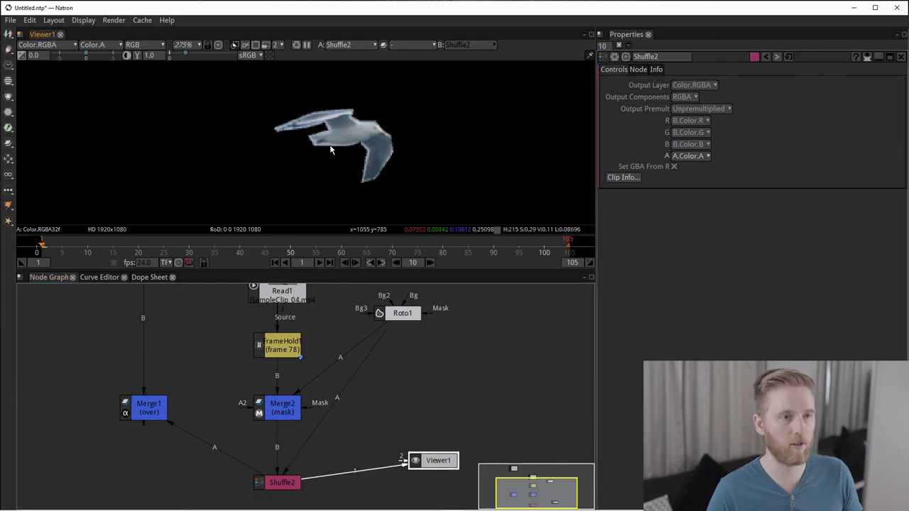
mouse_move(354, 115)
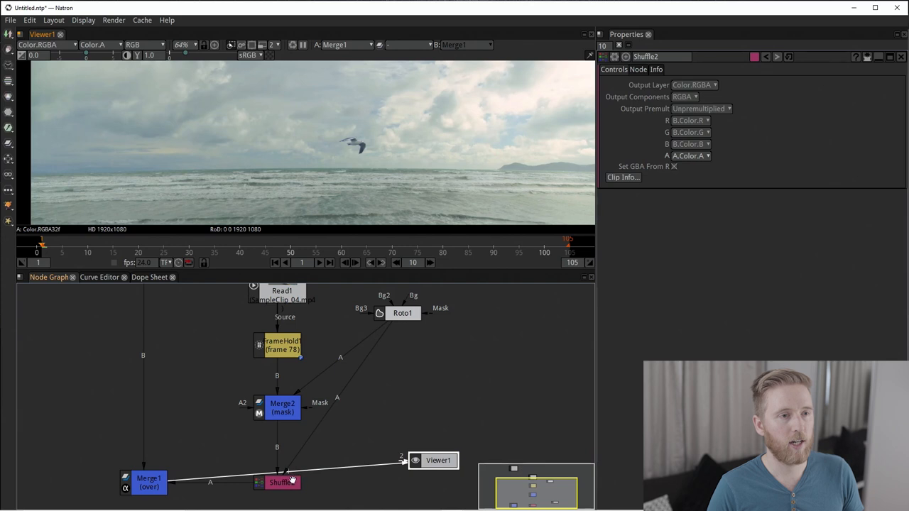
Select Shuffle2 feeding Merge1 to show the seagull over the beach shot
left_click(282, 482)
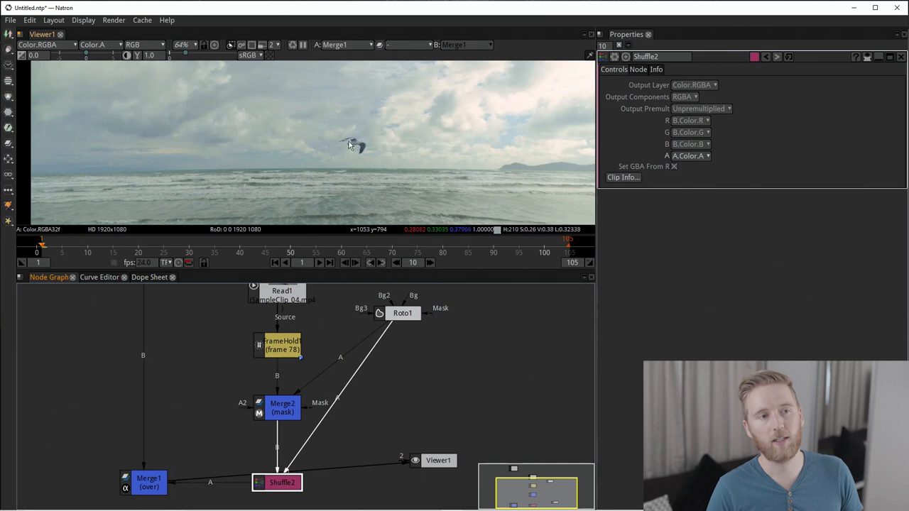
mouse_move(348, 161)
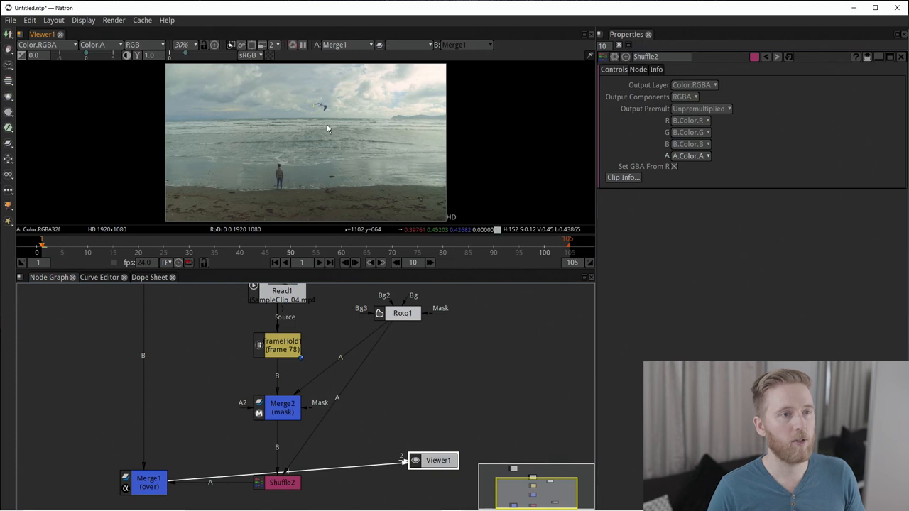
mouse_move(318, 131)
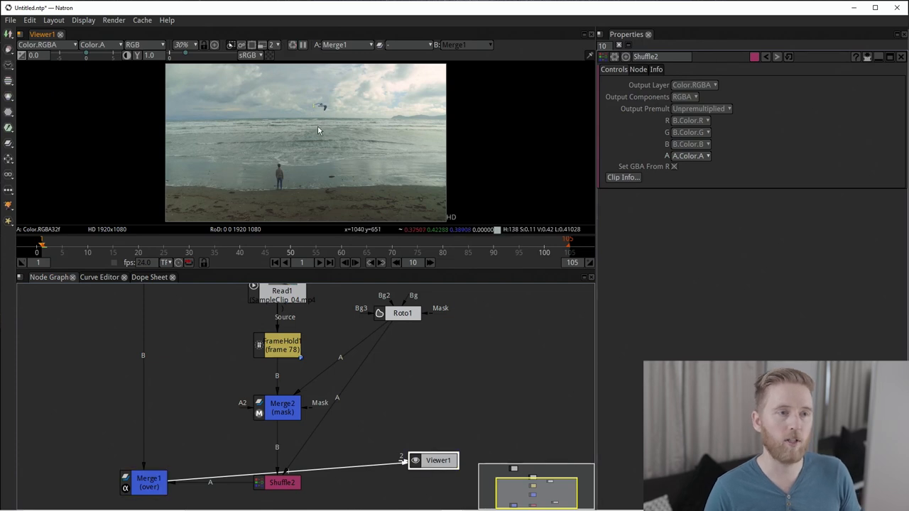